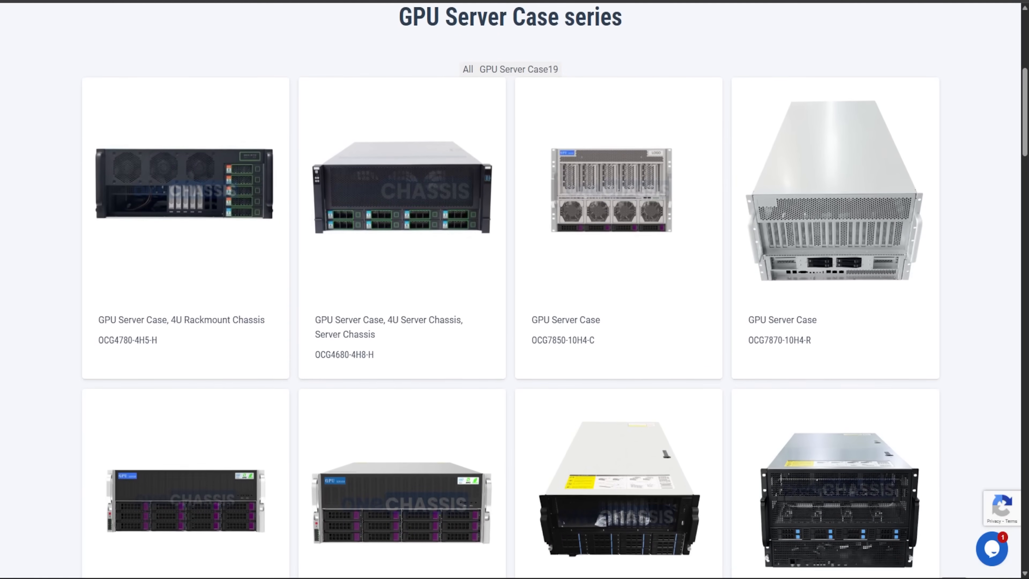
{"action": "scroll", "scroll_direction": "down", "scroll_amount": 3}
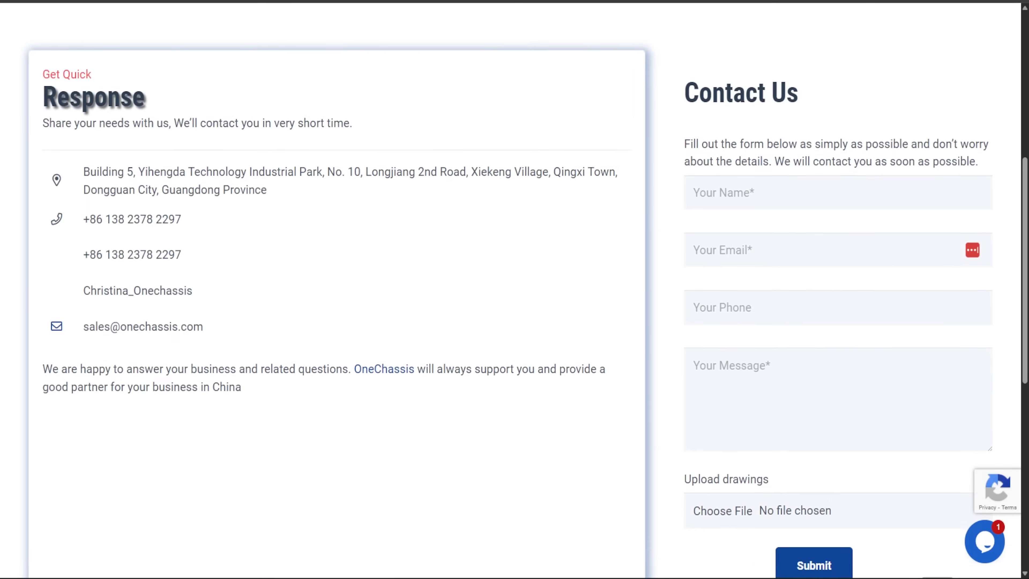
{"action": "scroll", "scroll_direction": "down", "scroll_amount": 3}
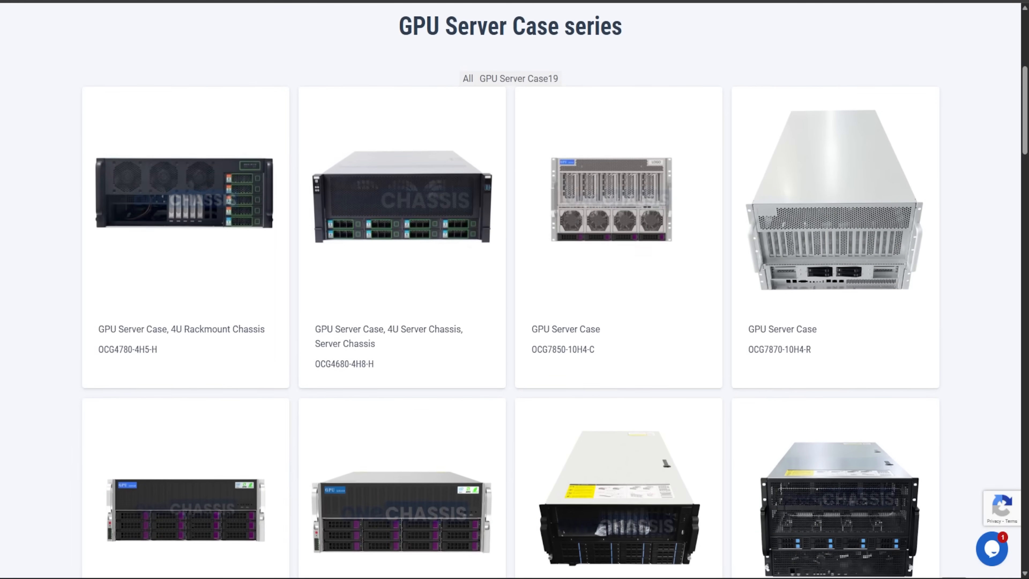
{"action": "scroll", "scroll_direction": "down", "scroll_amount": 3}
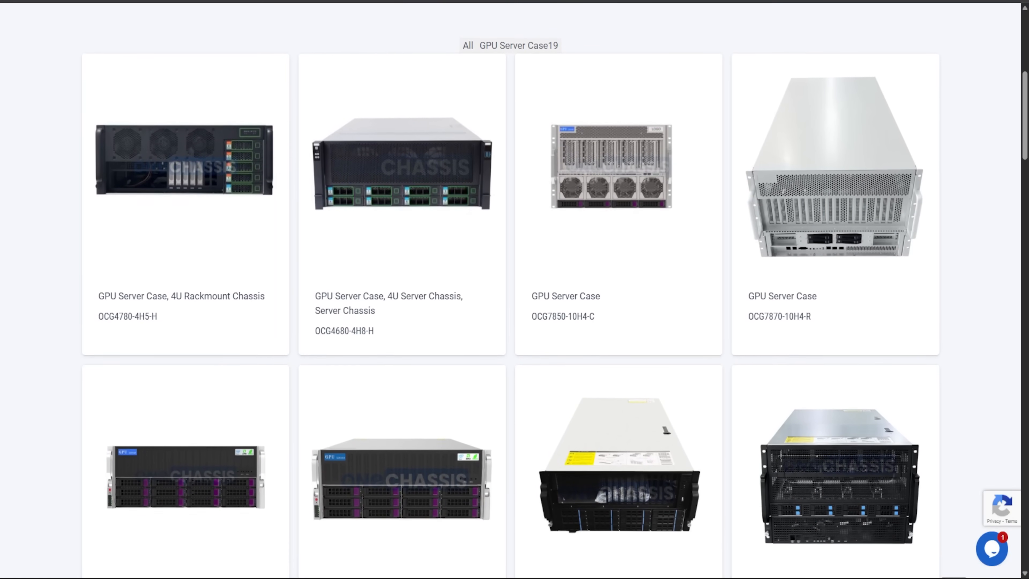